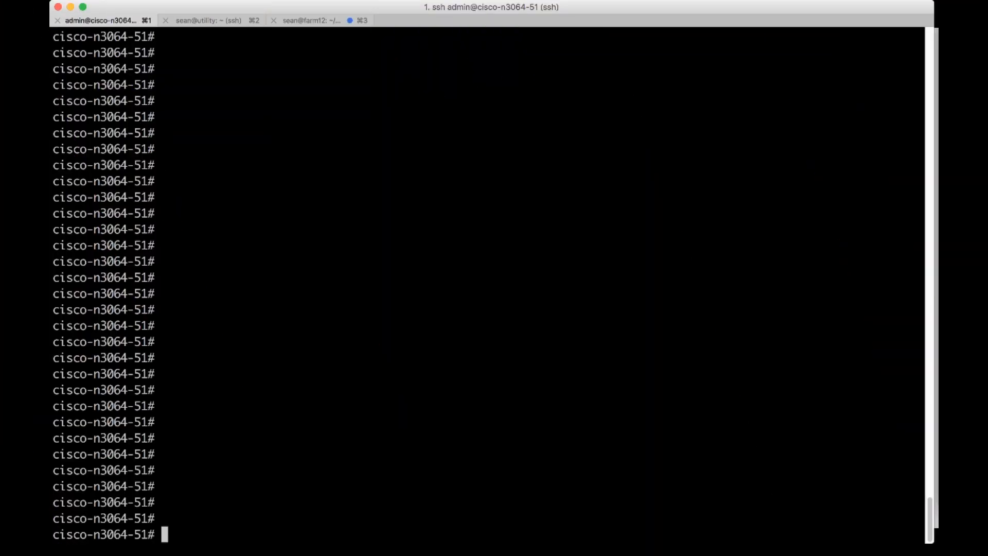
On the Nexus, enable the OSPF feature and create OSPF process 1 with router ID 10.0.0.11.
type("conf t")
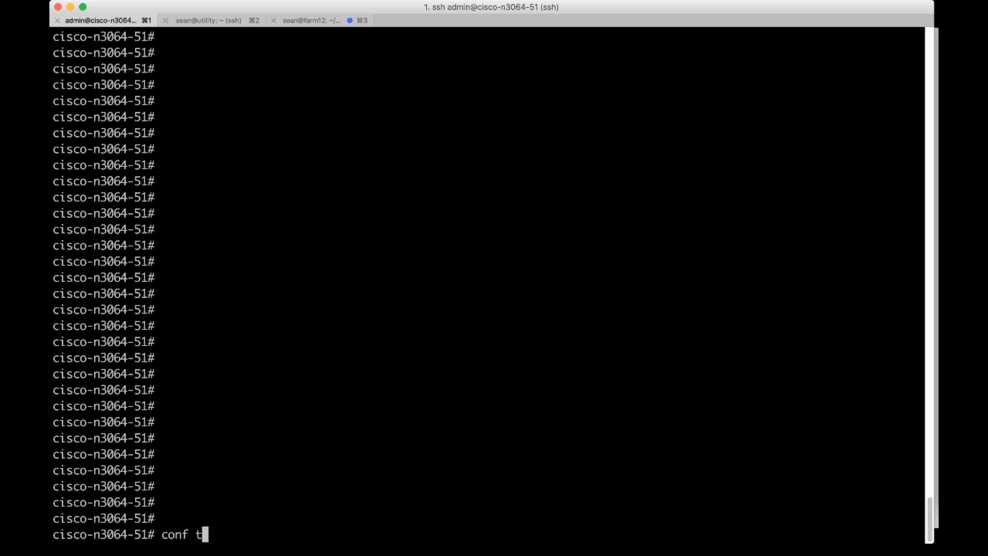
type("feature ospf")
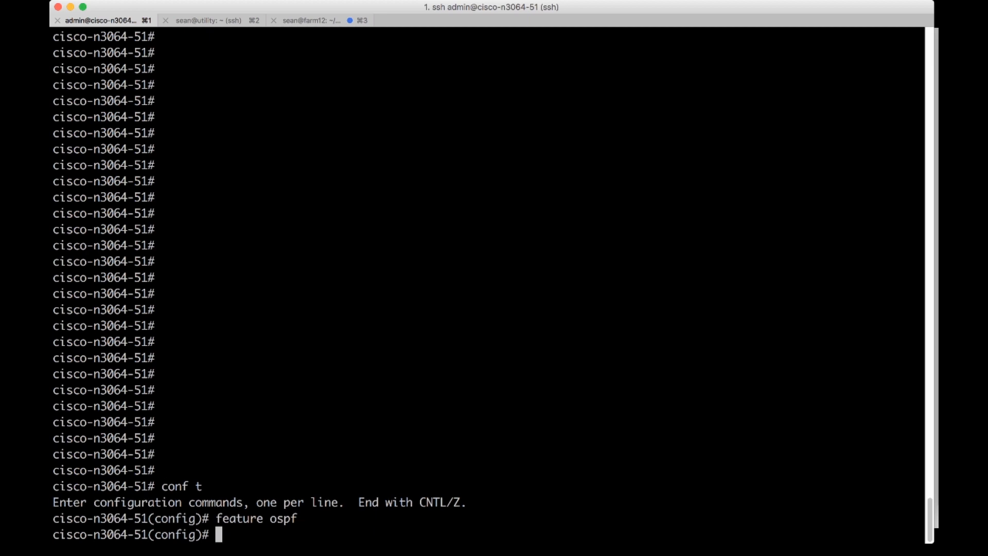
type("rout")
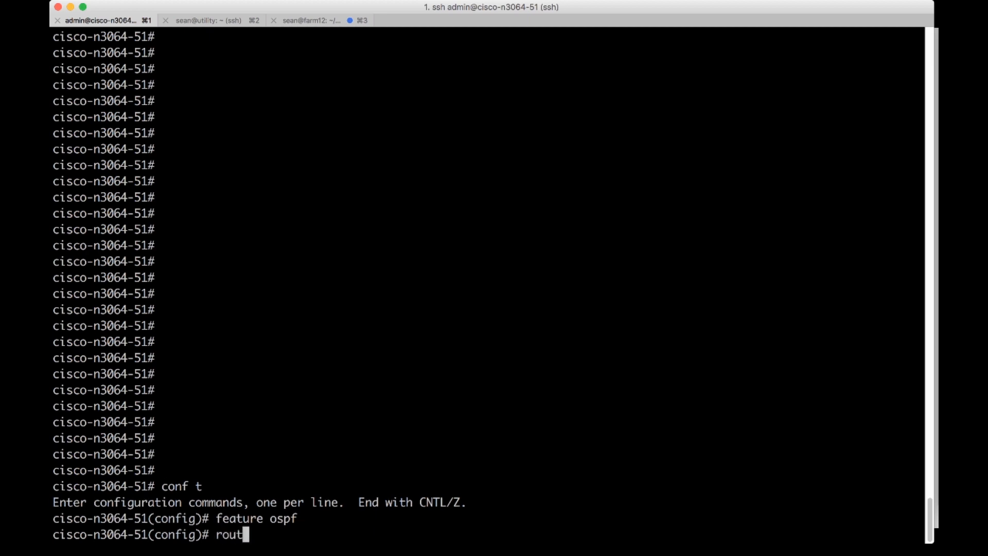
type("er ospf 1")
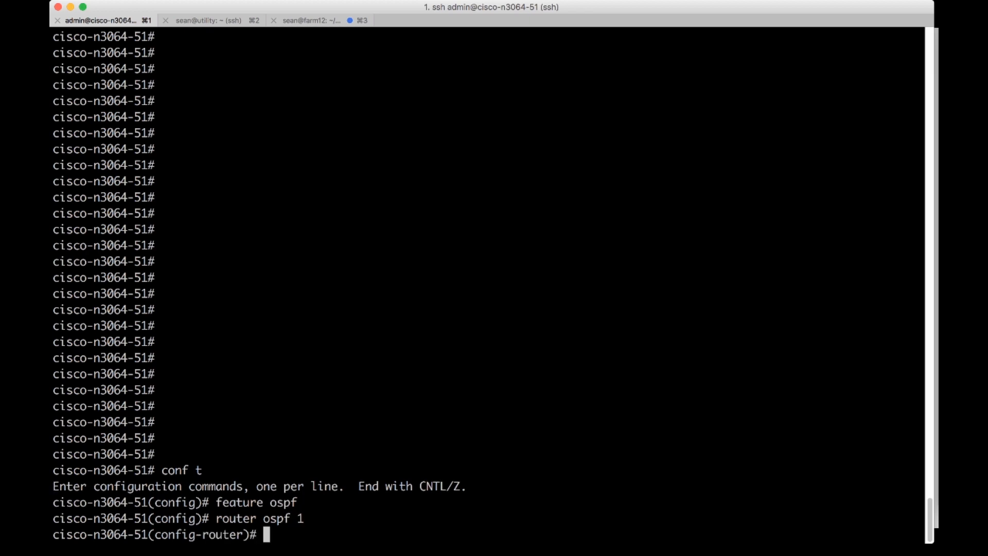
type("router-id 10.0.0.11")
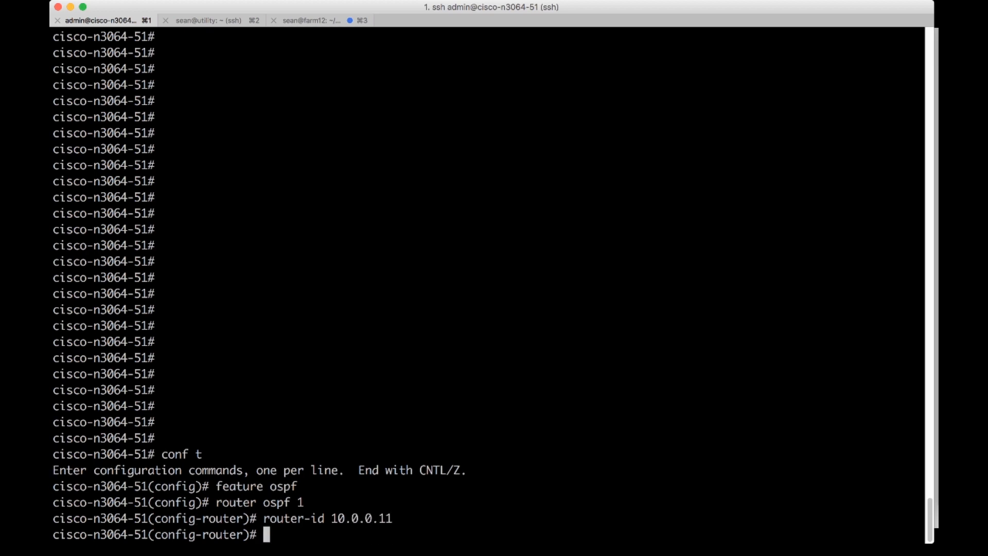
Add Ethernet1/1 to OSPF process 1 in area 0 and save the configuration.
type("int e1/1")
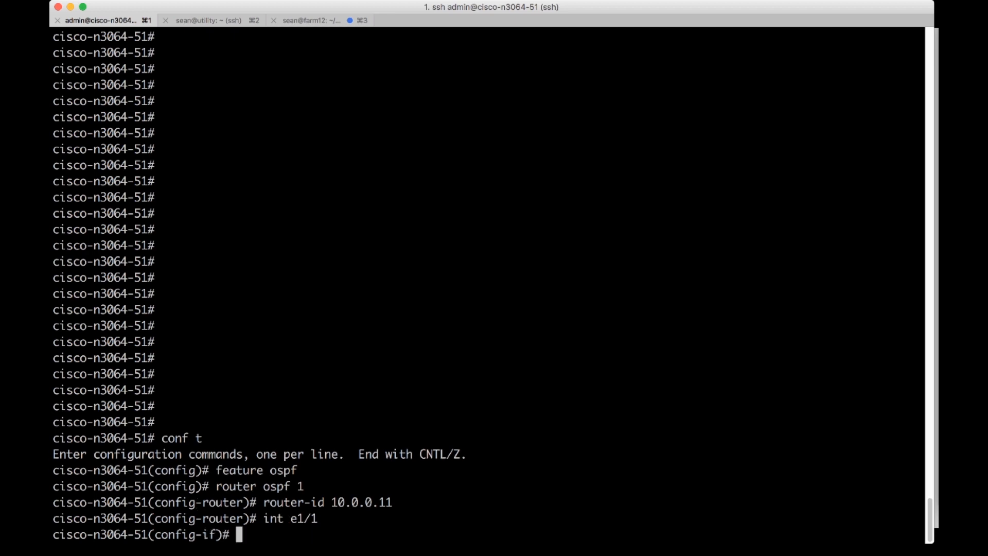
type("ip")
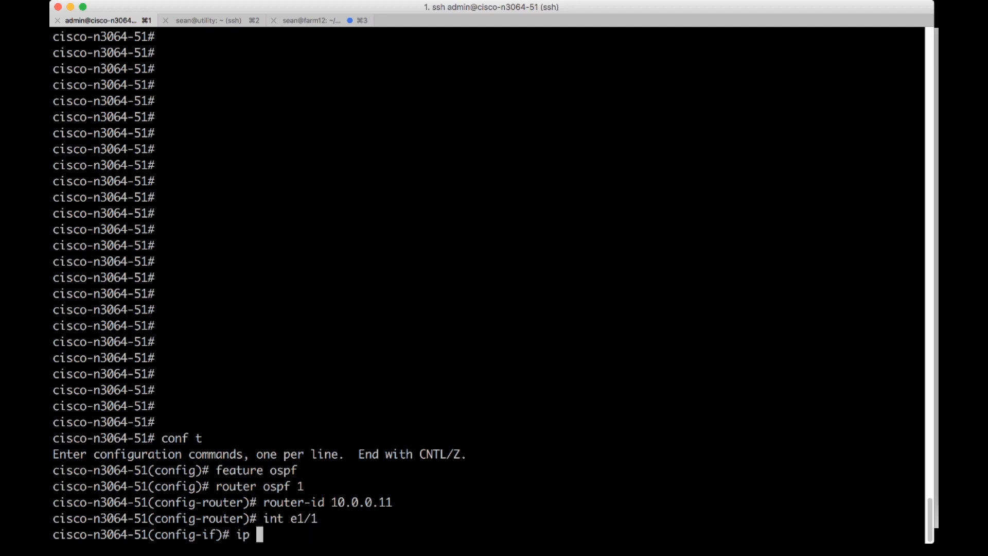
type("router ospf 1")
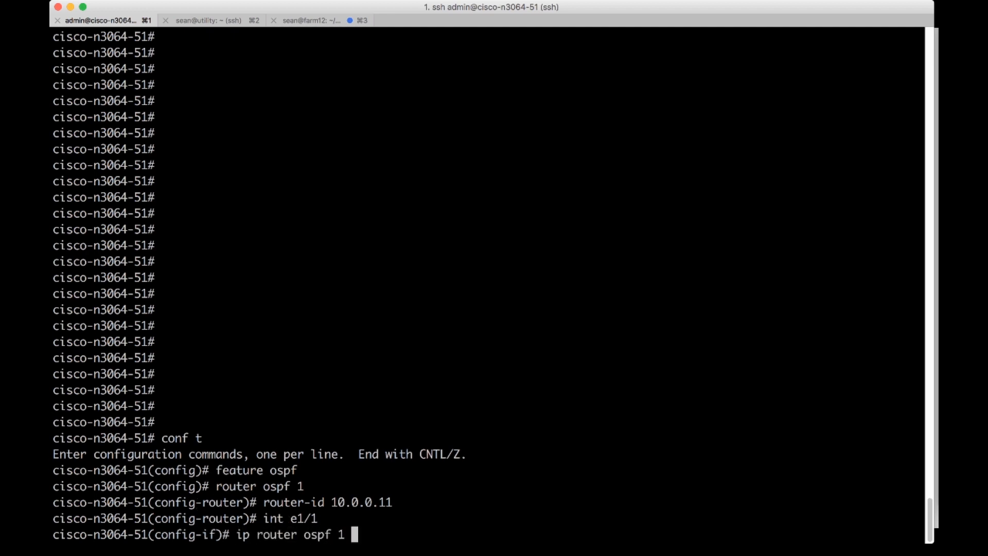
type("area 0")
type("wr")
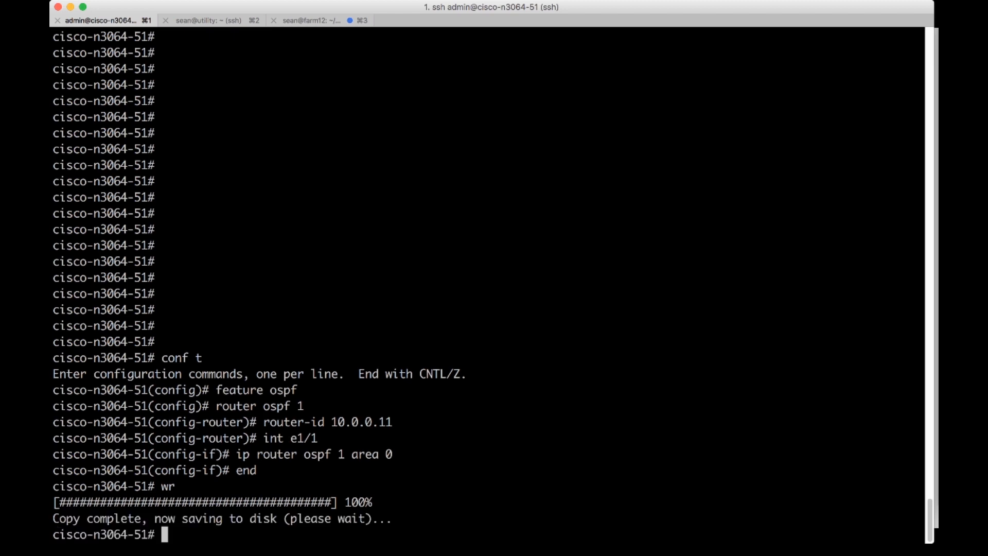
Show the Nexus running OSPF config and OSPF interface brief, confirming Eth1/1 in area 0.0.0.0.
type("sh run ospf")
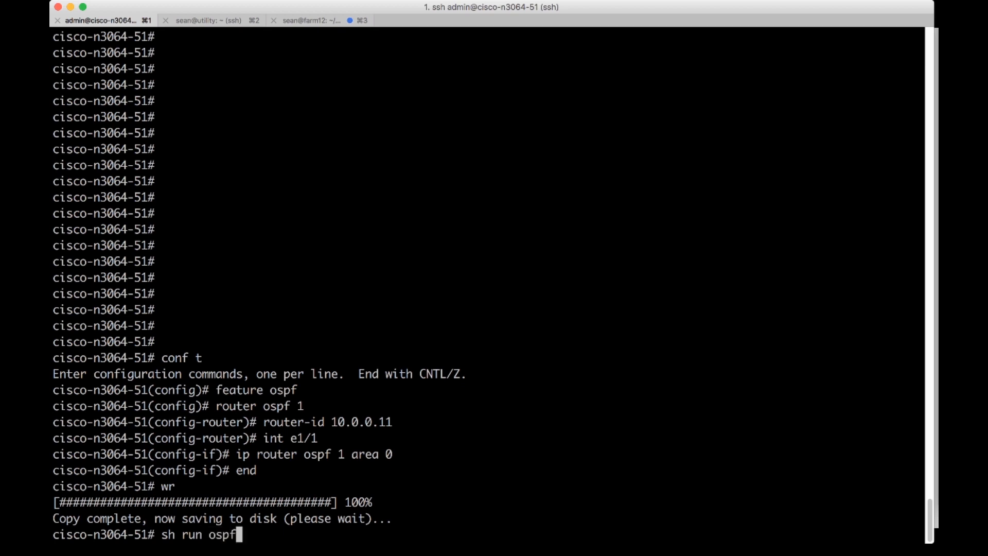
key("Return")
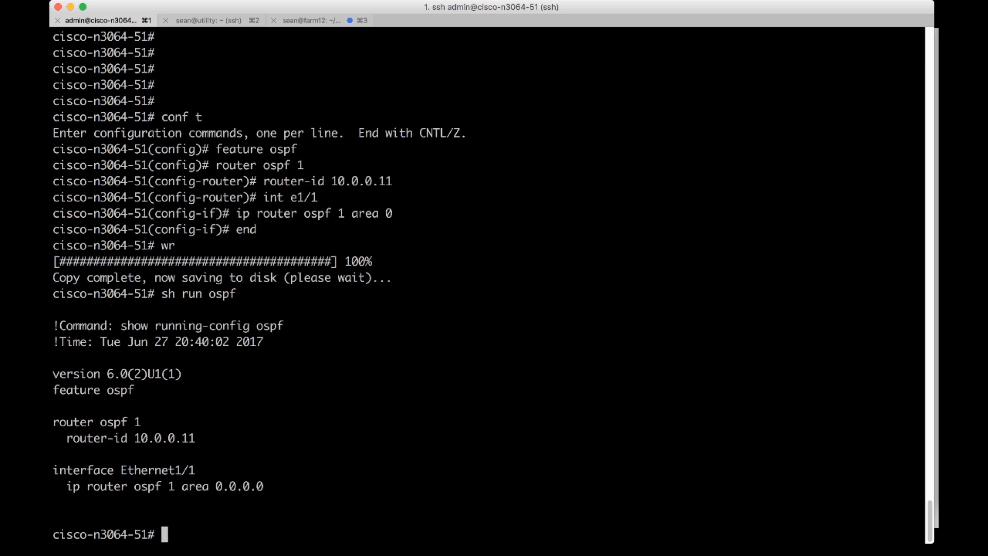
type("show ip osp")
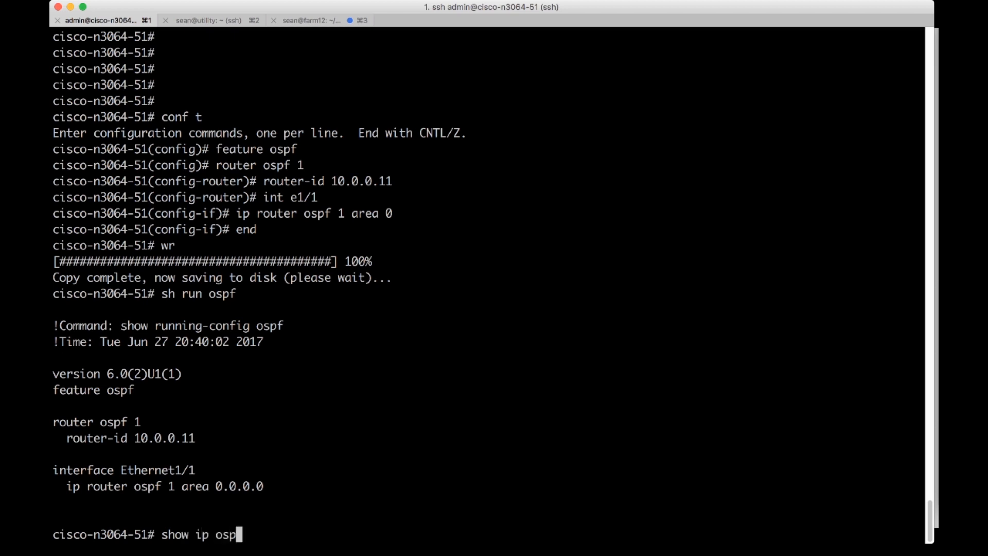
key("Return")
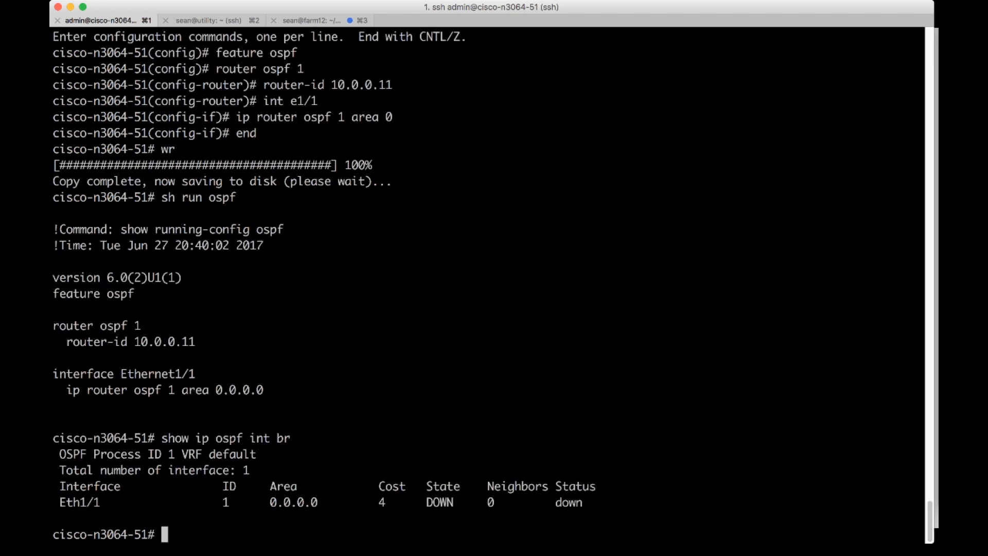
mouse_move(381, 303)
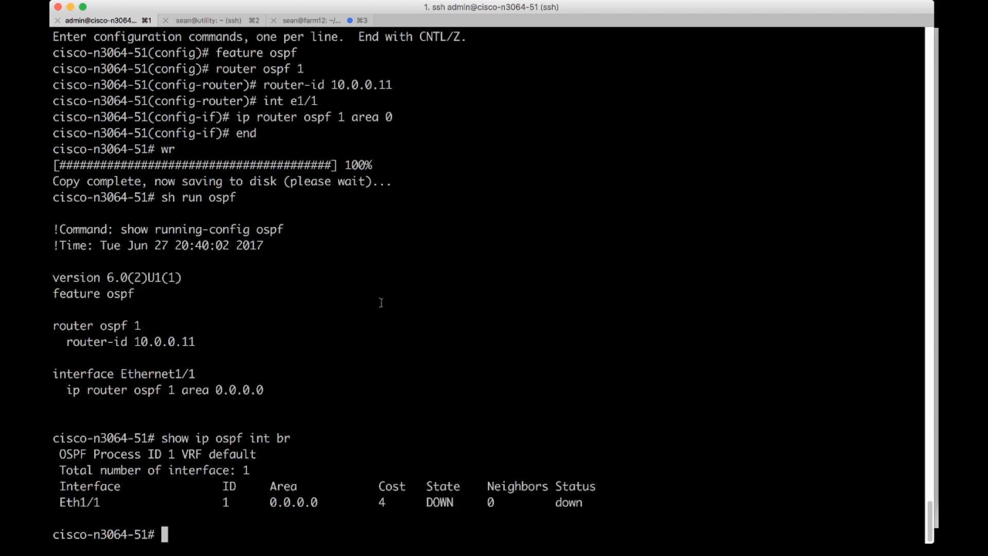
mouse_move(377, 295)
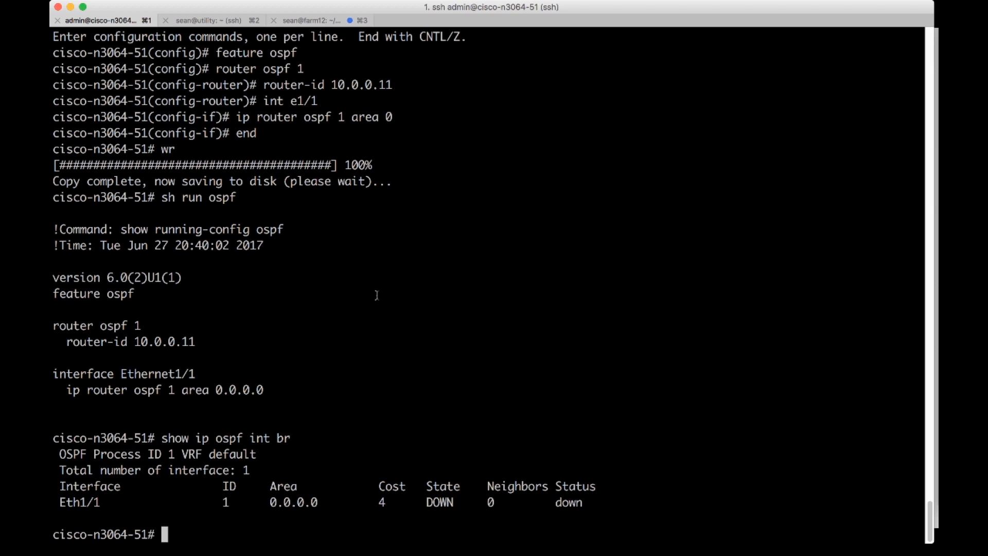
In the Cumulus leaf01 tab, stage OSPF router ID 10.0.0.11 with net add.
left_click(208, 20)
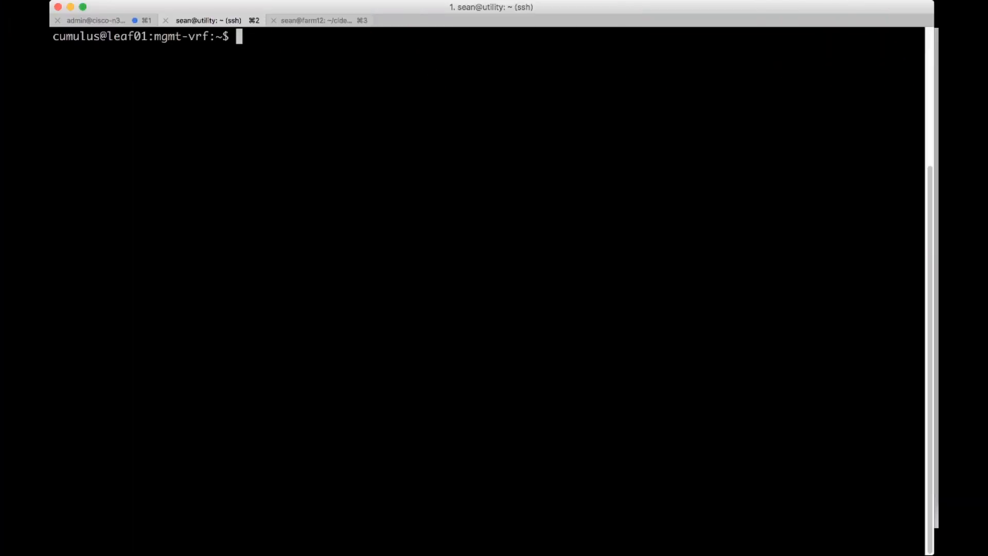
key("Return")
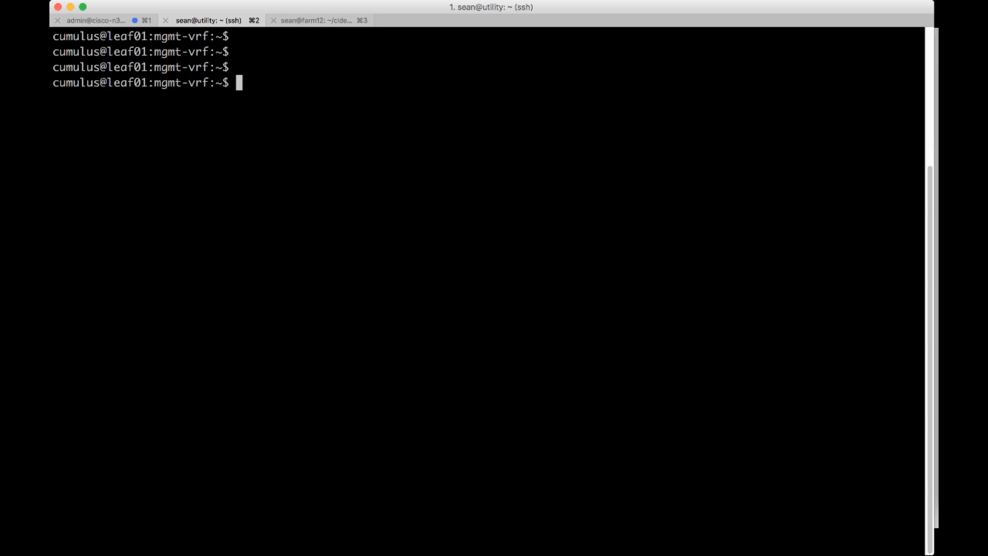
type("net add osp")
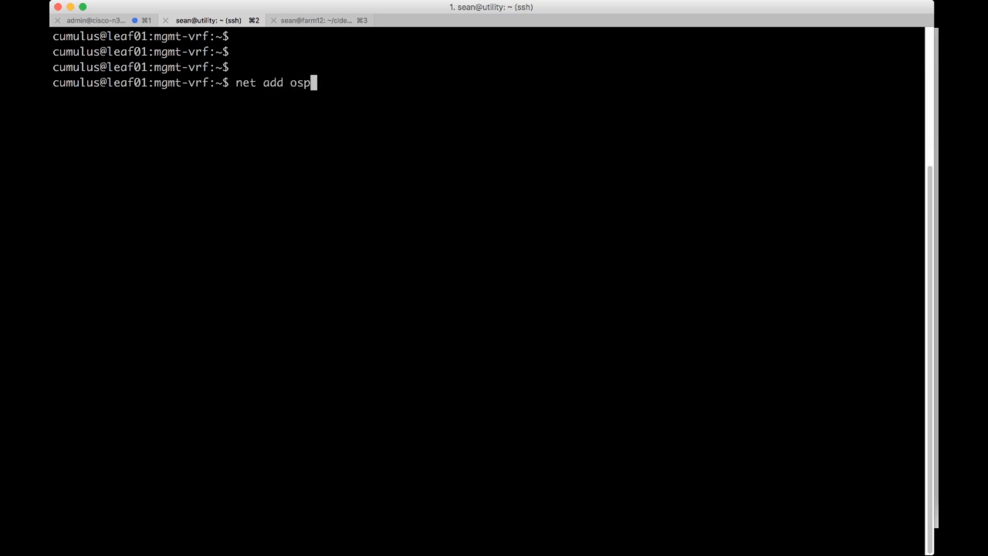
type("f router-id 10")
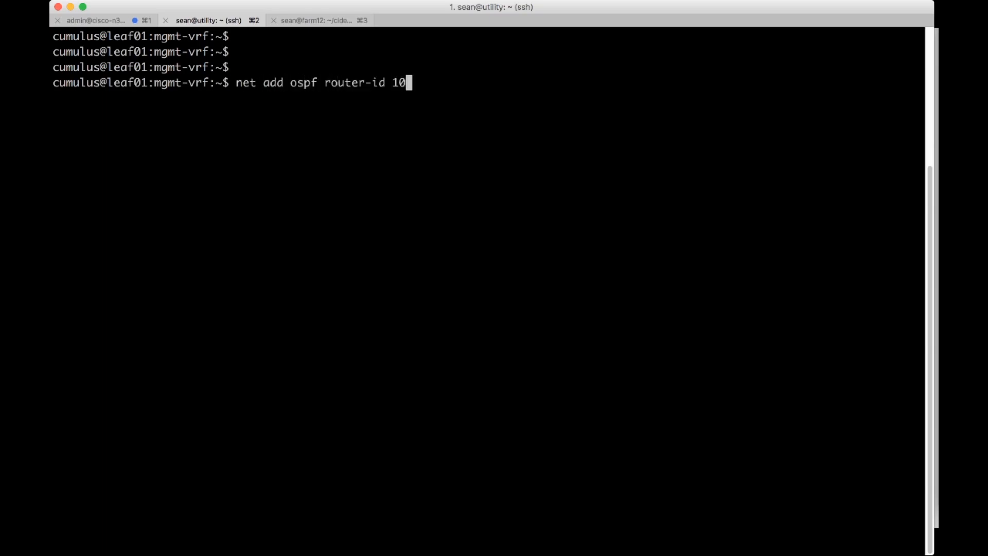
type(".0.0.11")
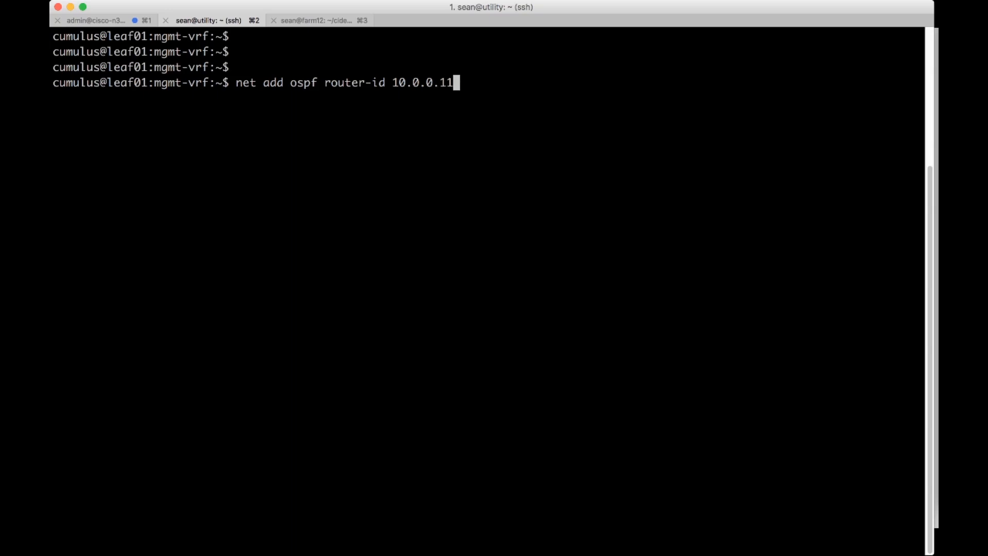
key("Return")
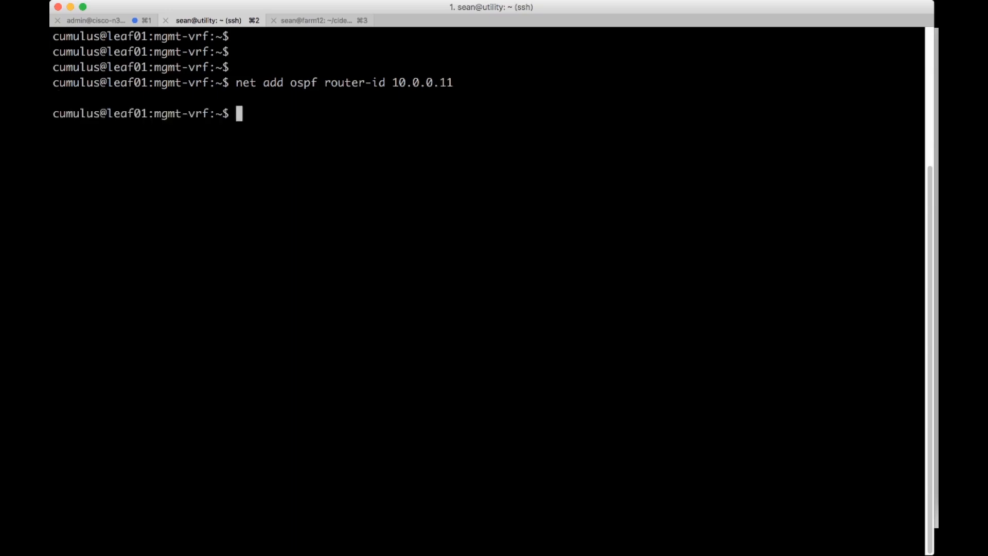
Stage interface swp1 into OSPF area 0.
type("net add interface swp1 ospf")
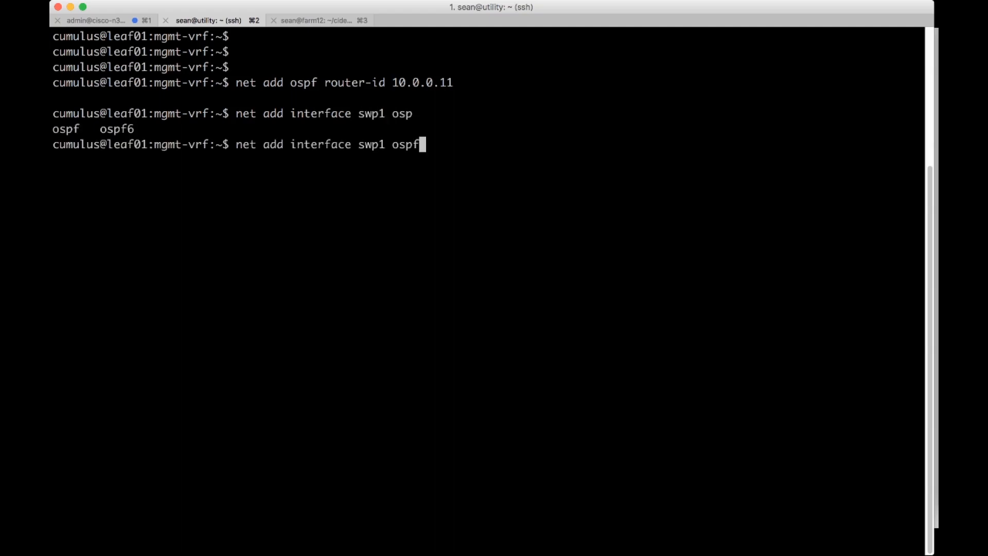
type("area")
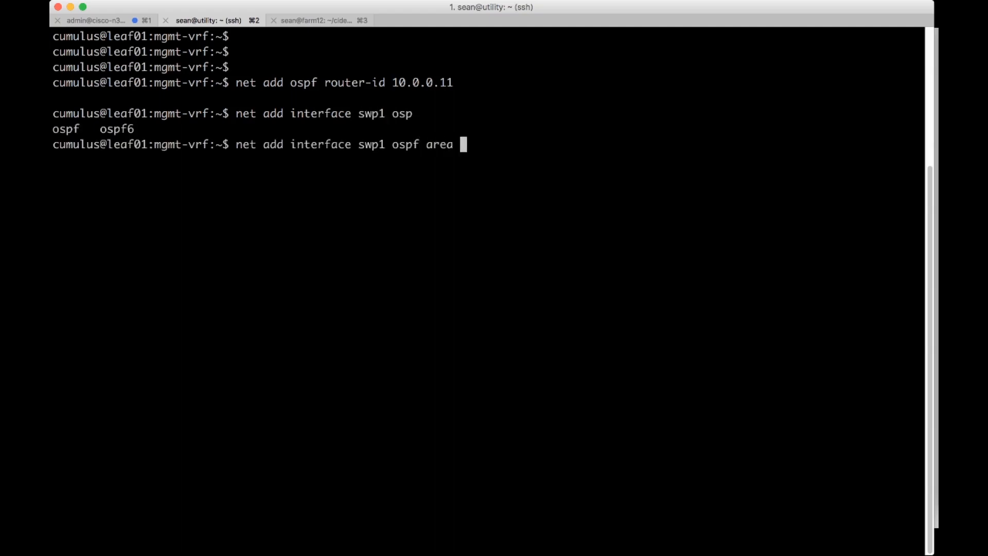
key("Return")
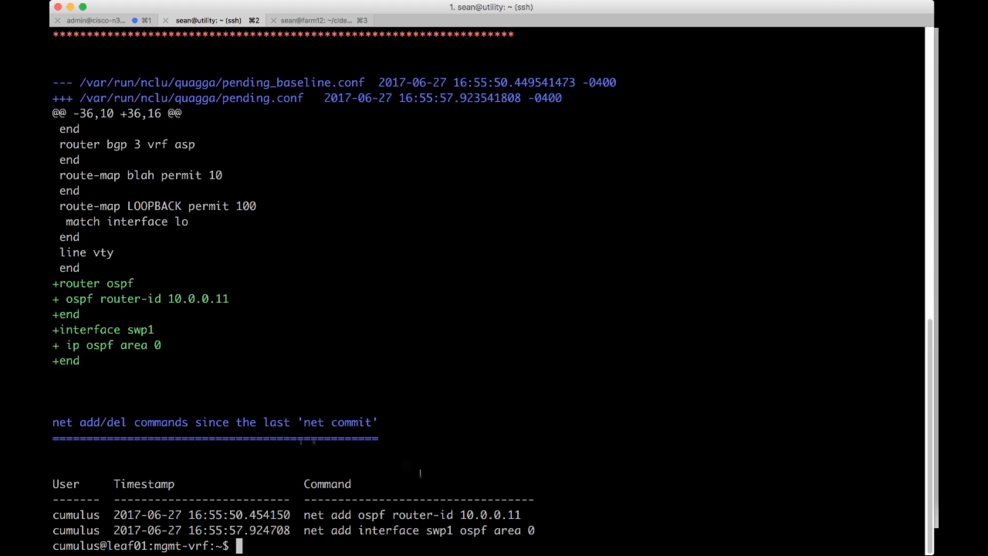
Commit the staged Cumulus OSPF router-id and swp1 area 0 changes with net commit.
type("net commit")
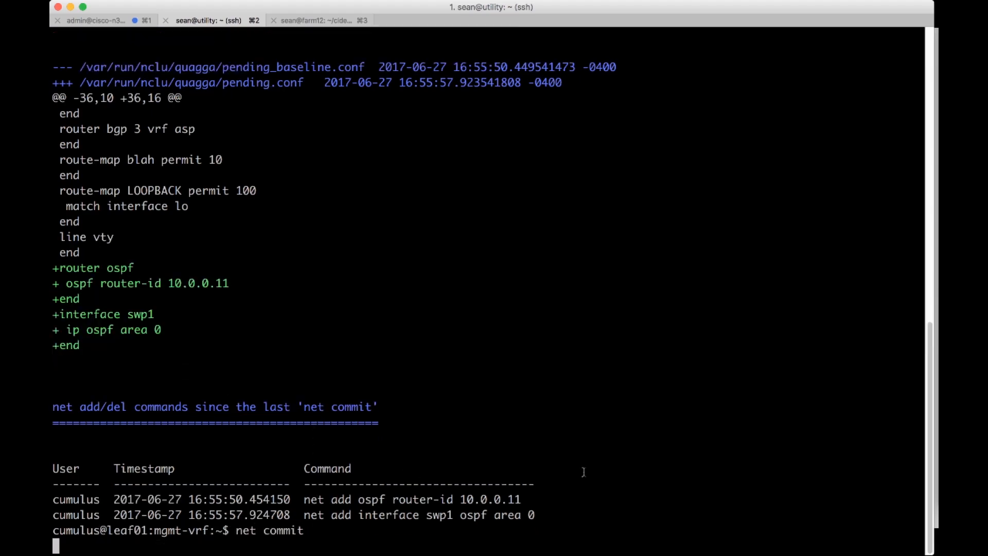
key("Return")
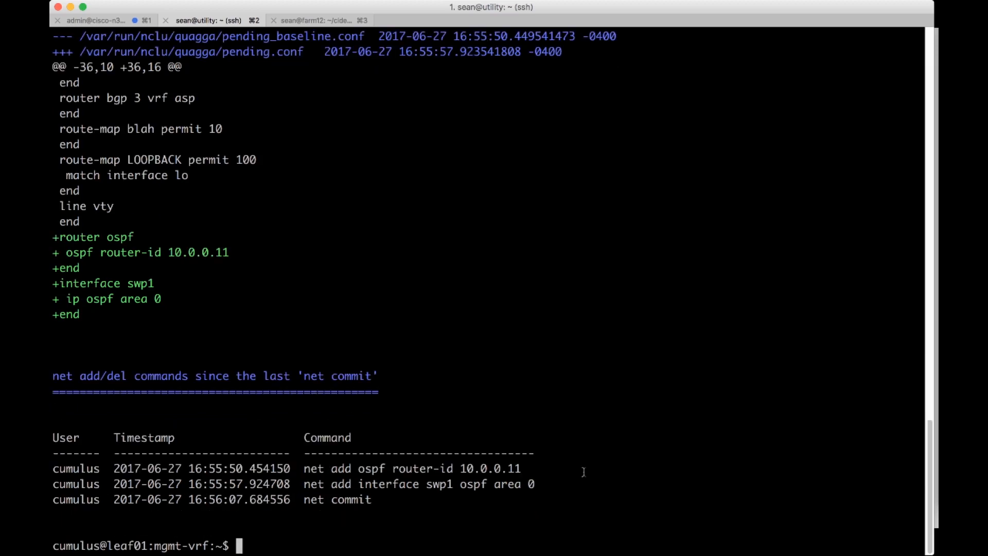
Run net show ospf interface to confirm swp1 up in area 0.0.0.0, router ID 10.0.0.11.
type("net")
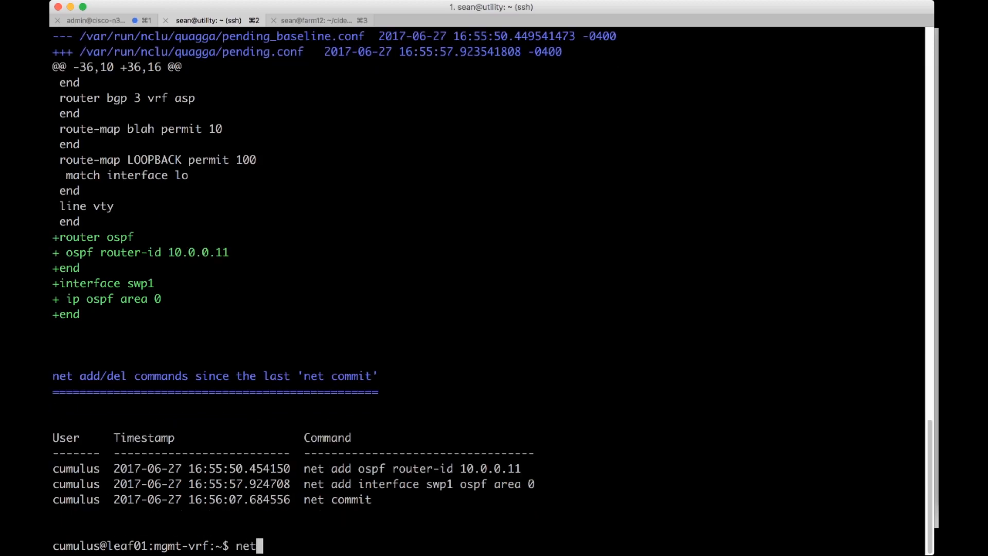
type("show ospf interface")
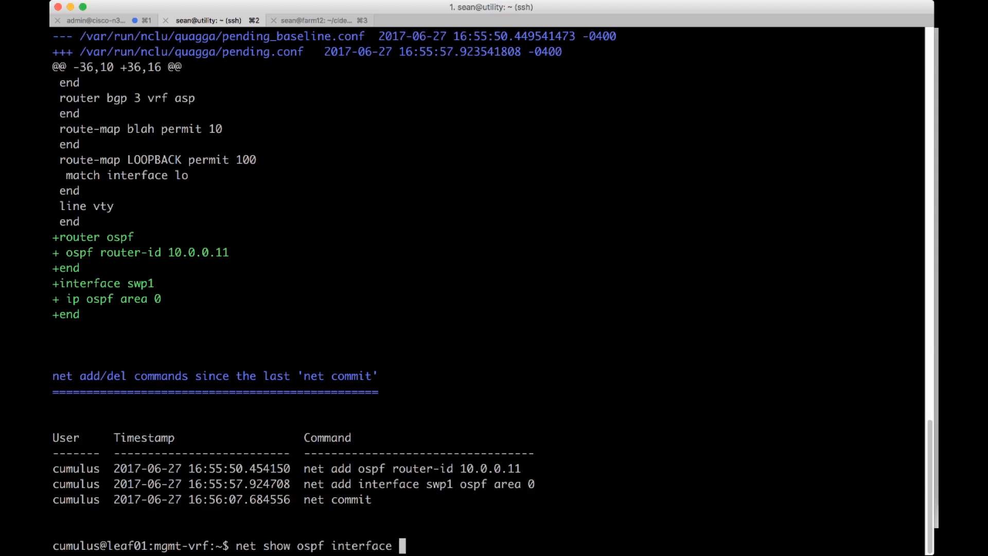
key("Return")
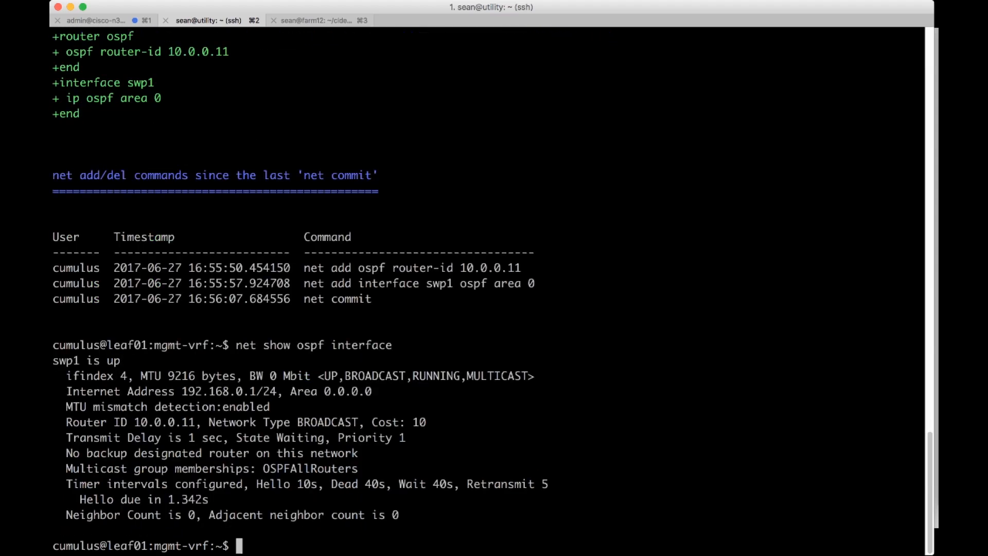